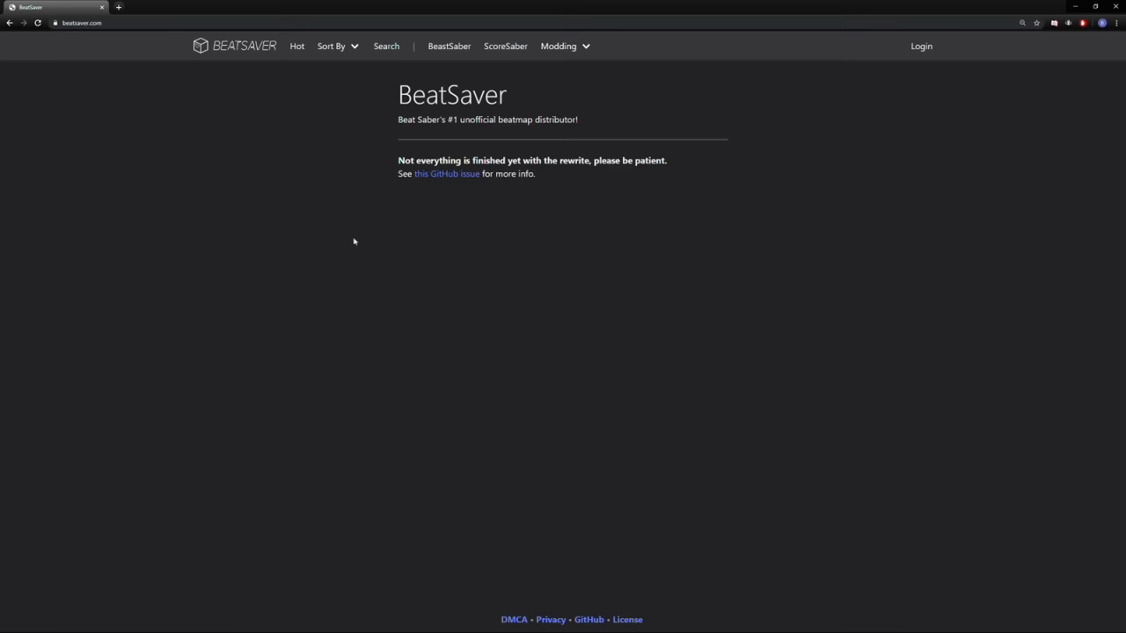
pyautogui.moveTo(387, 46)
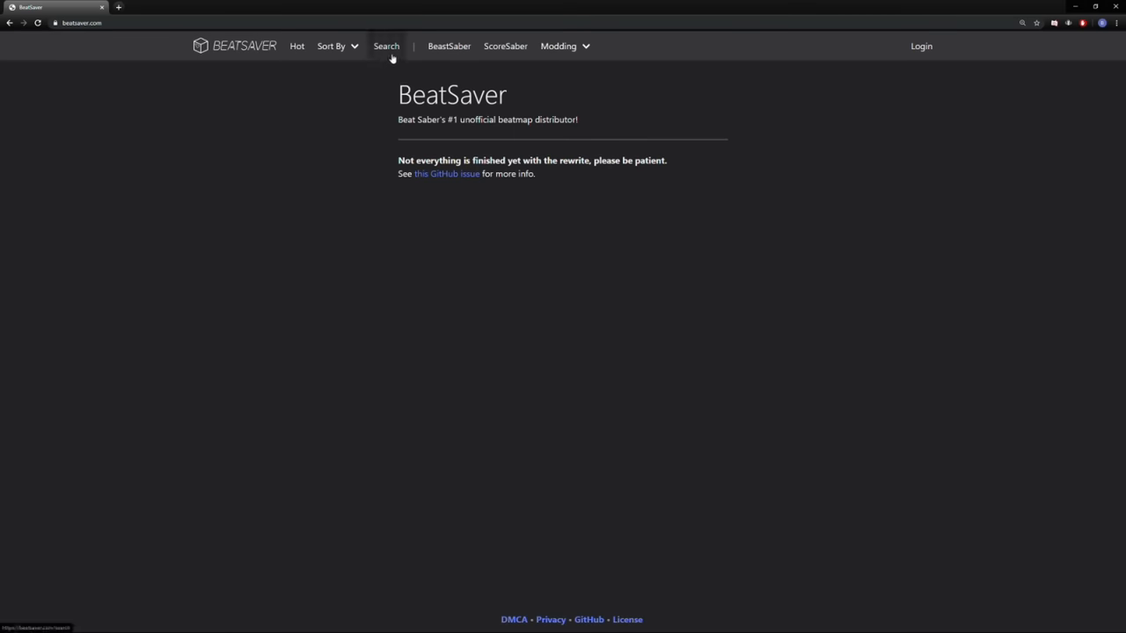
# Search BeatSaver for 'ghost' to list the Ghost - Camellia beatmaps
pyautogui.click(387, 45)
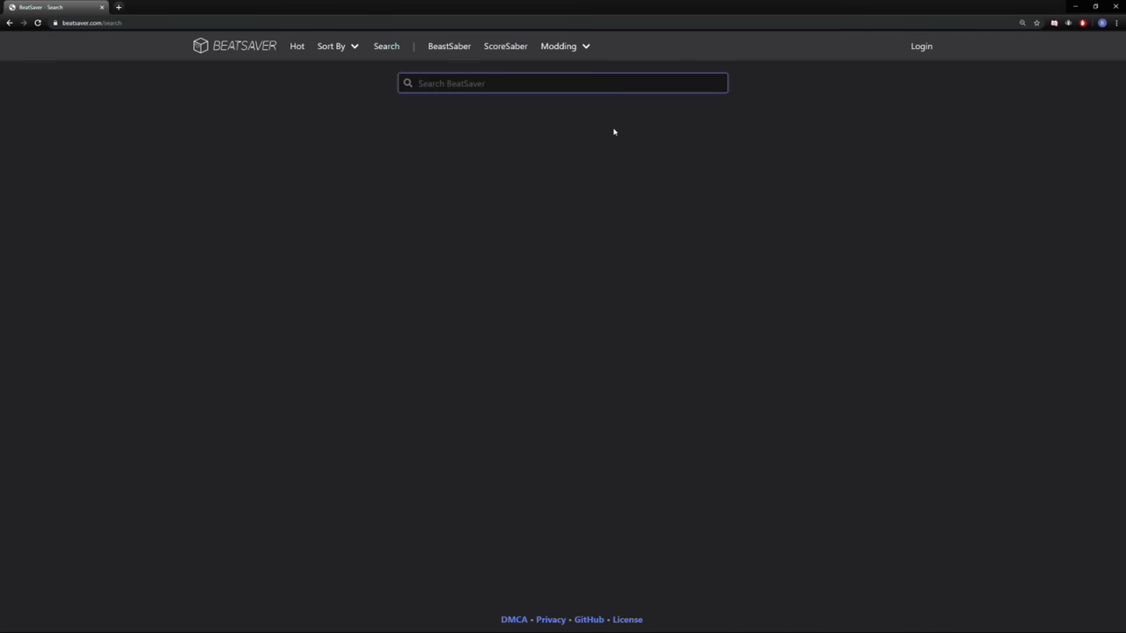
pyautogui.write('ghost dankruptmemer')
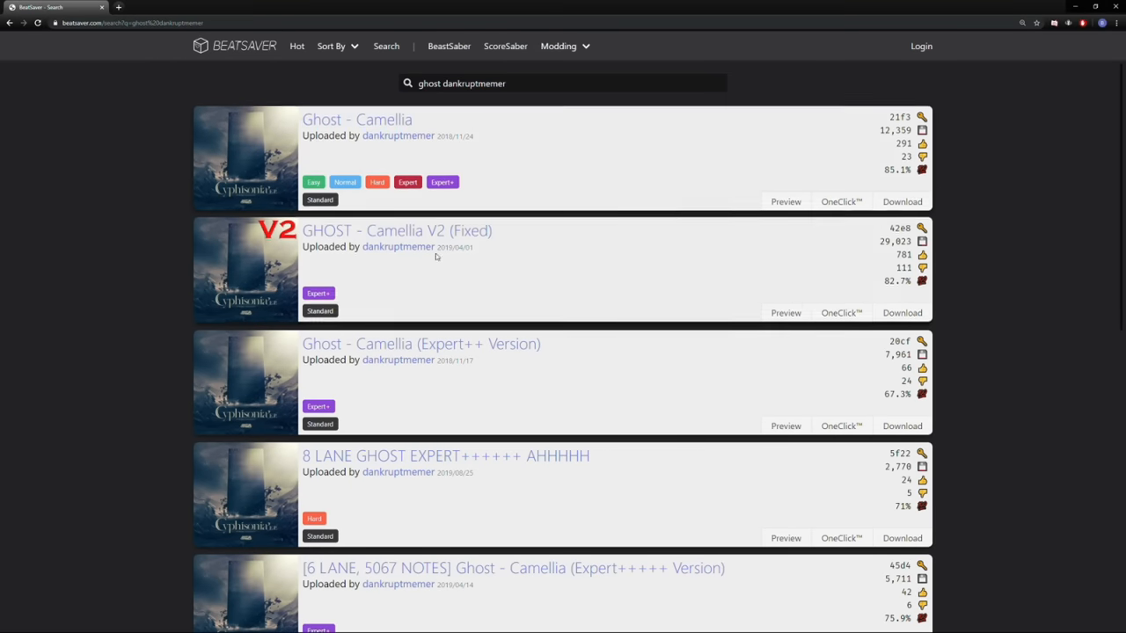
# Scroll the results down to the GH8ST 8-lane, 5,555-note map card
pyautogui.scroll(-3)
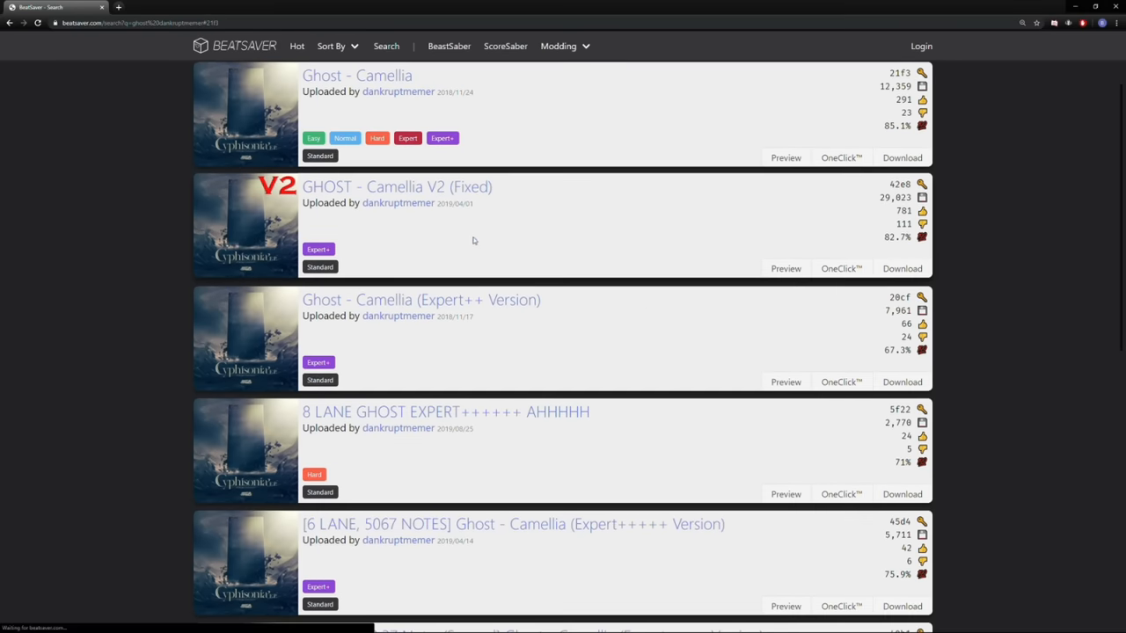
pyautogui.scroll(-3)
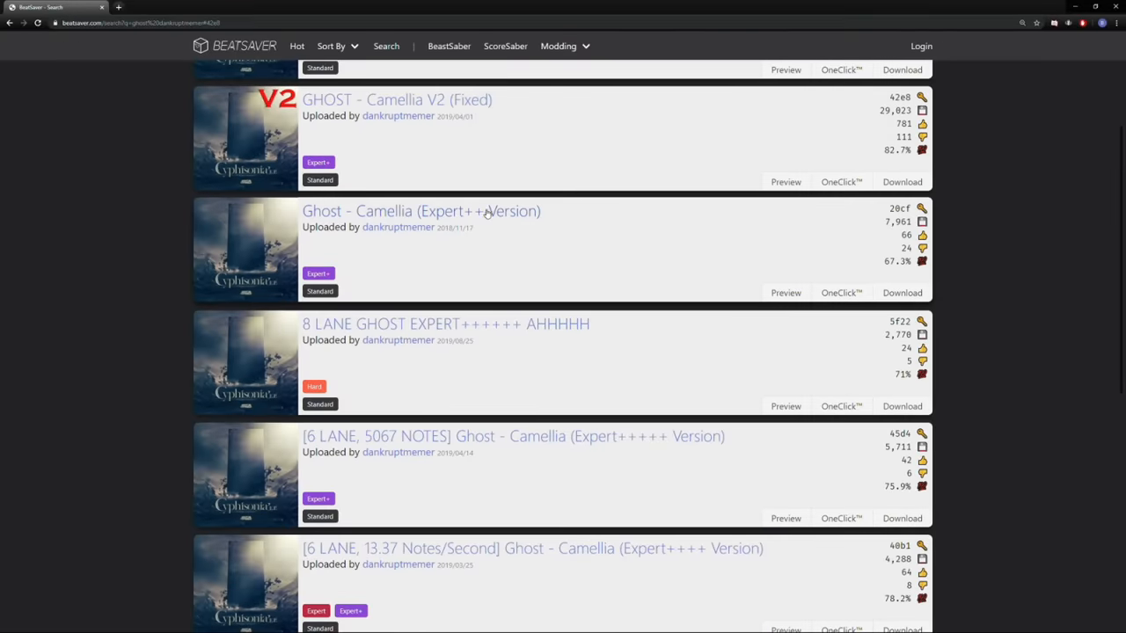
pyautogui.scroll(-3)
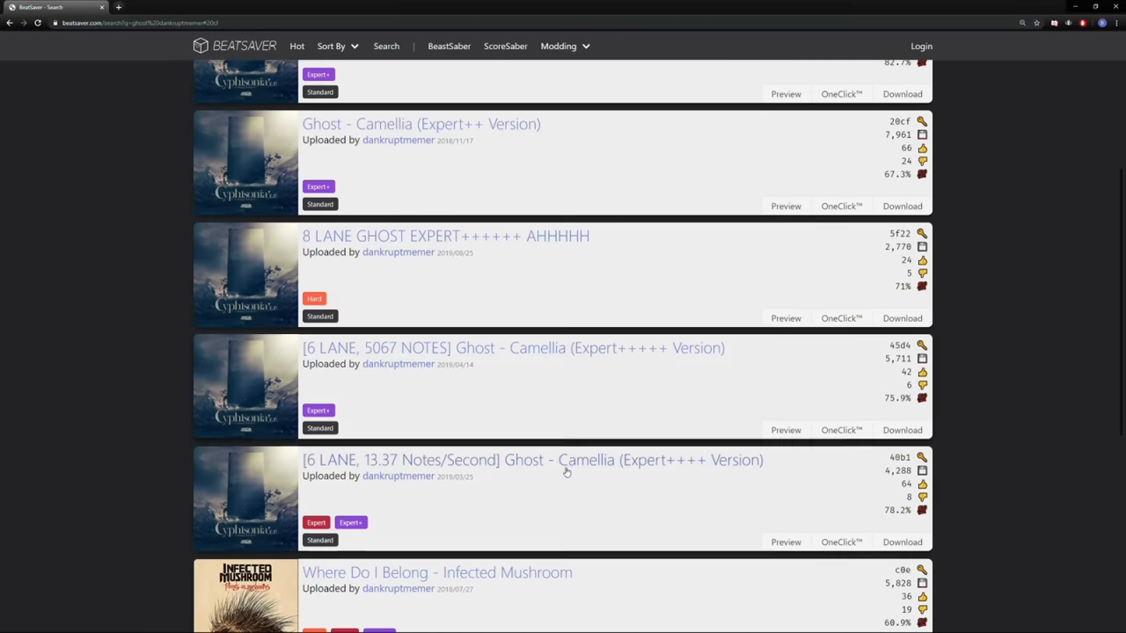
pyautogui.scroll(-3)
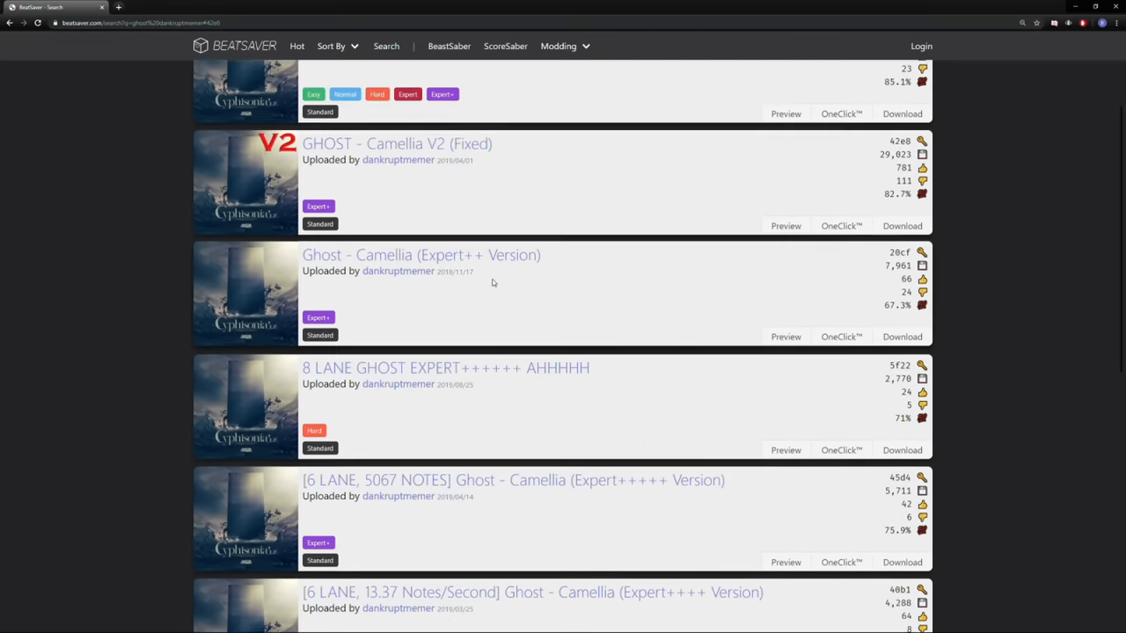
pyautogui.scroll(-3)
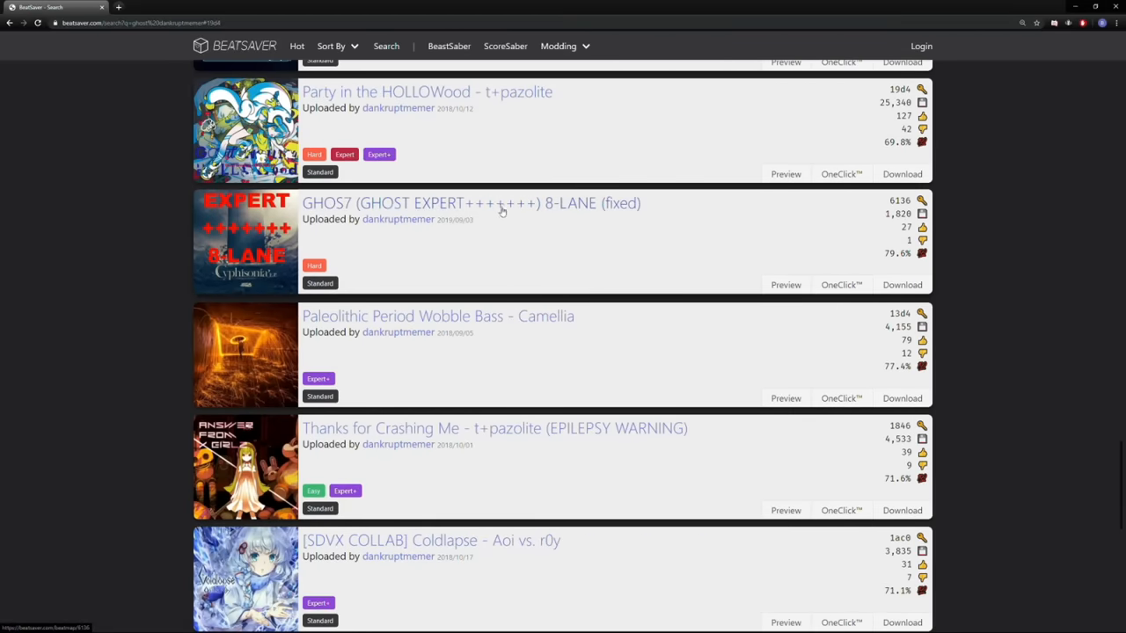
pyautogui.scroll(-3)
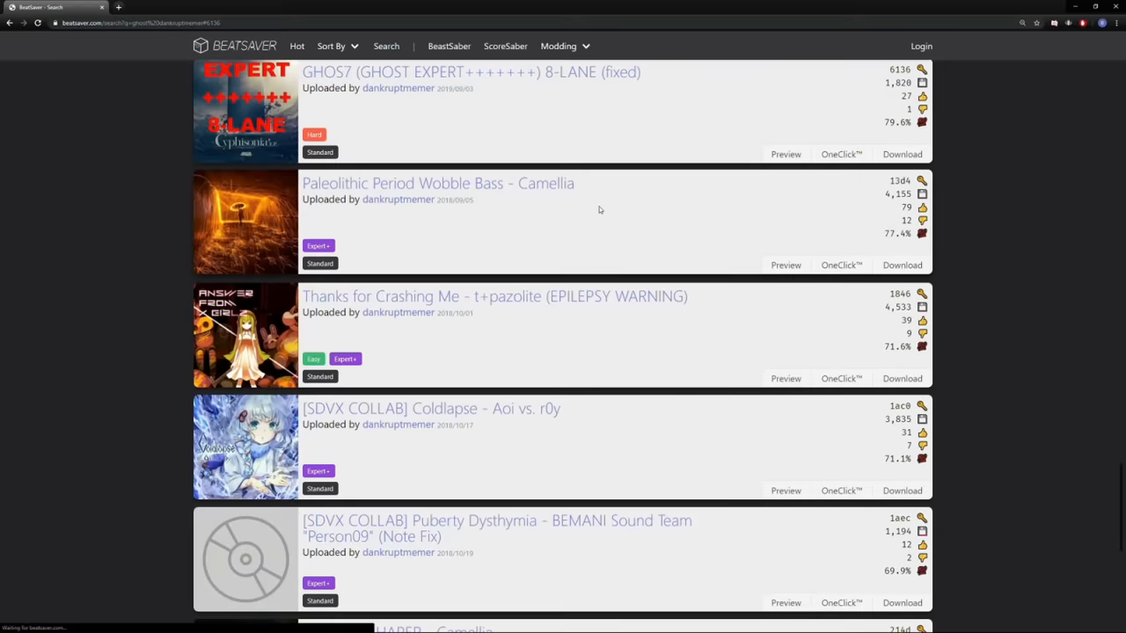
pyautogui.scroll(-3)
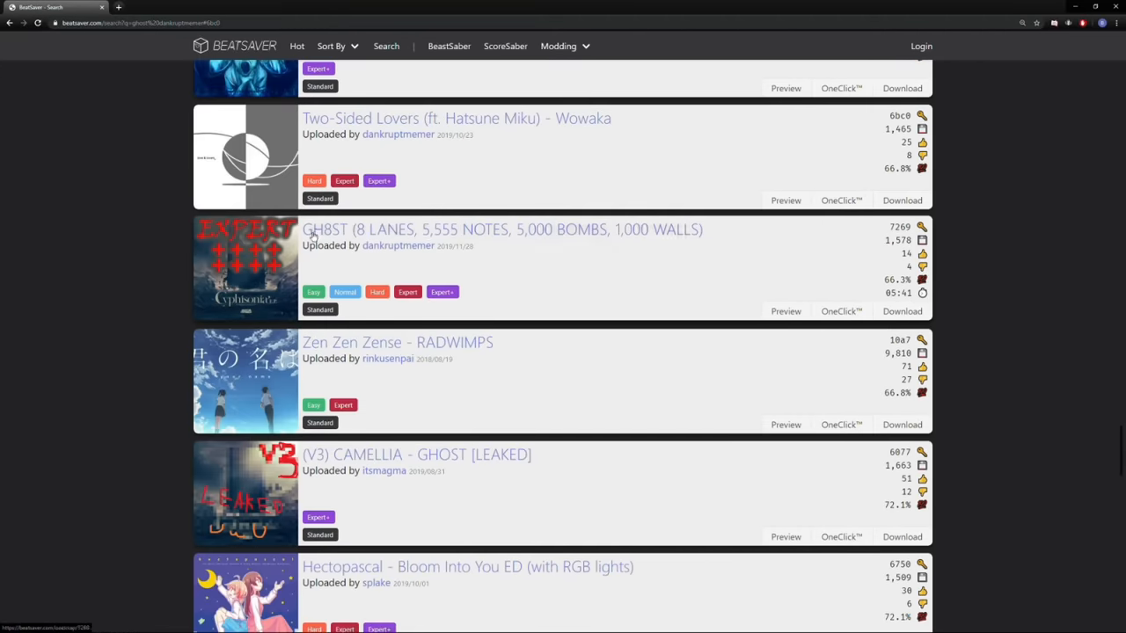
pyautogui.moveTo(440, 239)
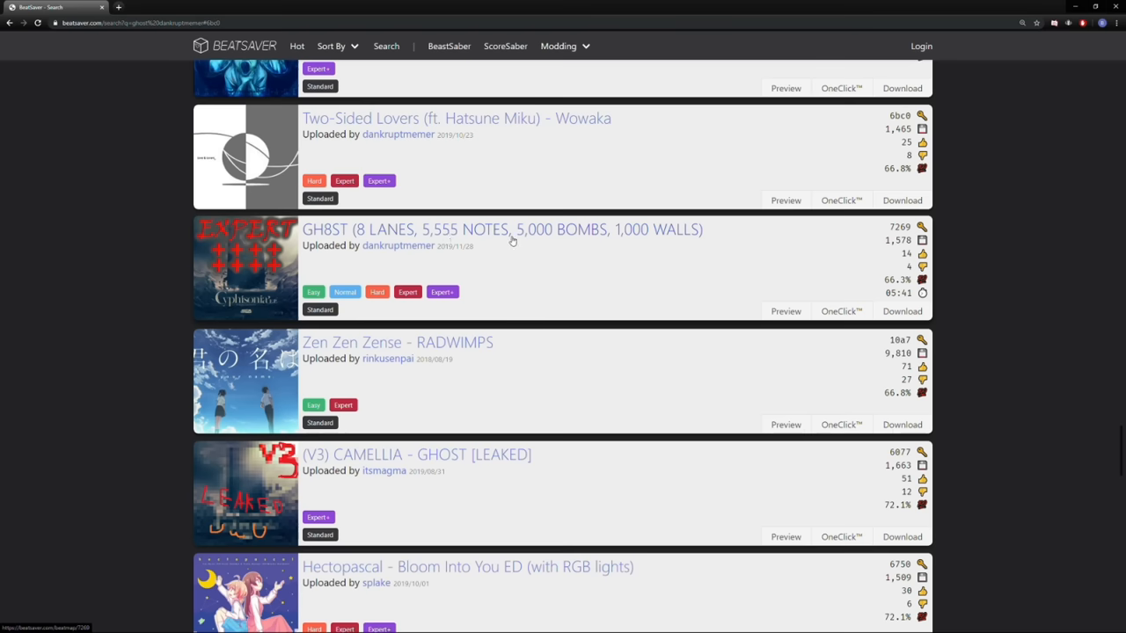
pyautogui.moveTo(628, 239)
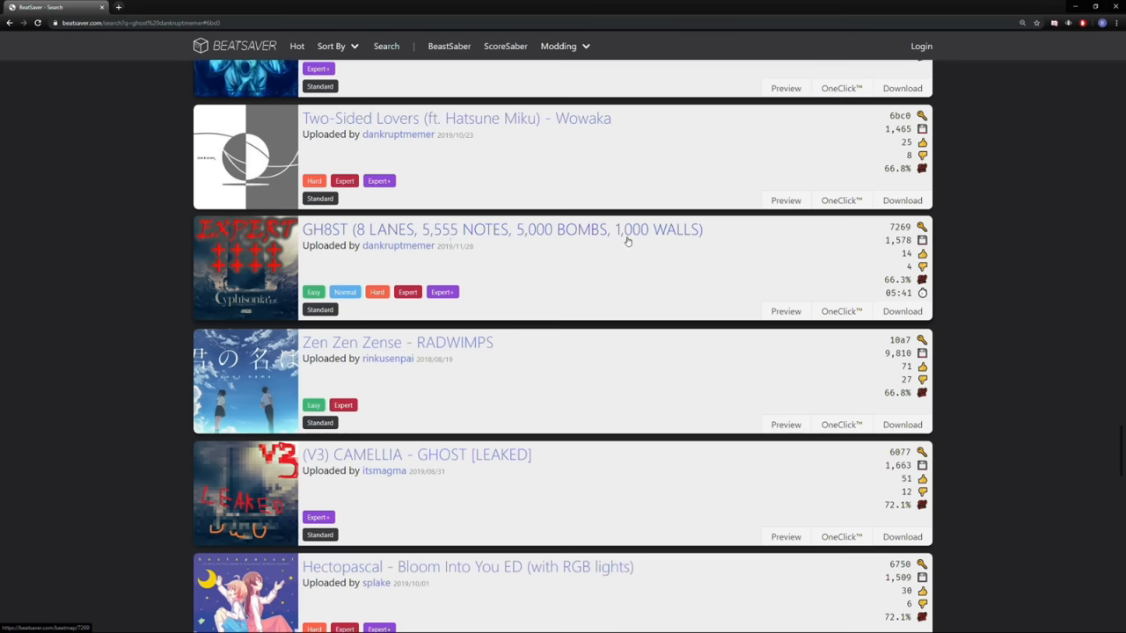
pyautogui.moveTo(468, 257)
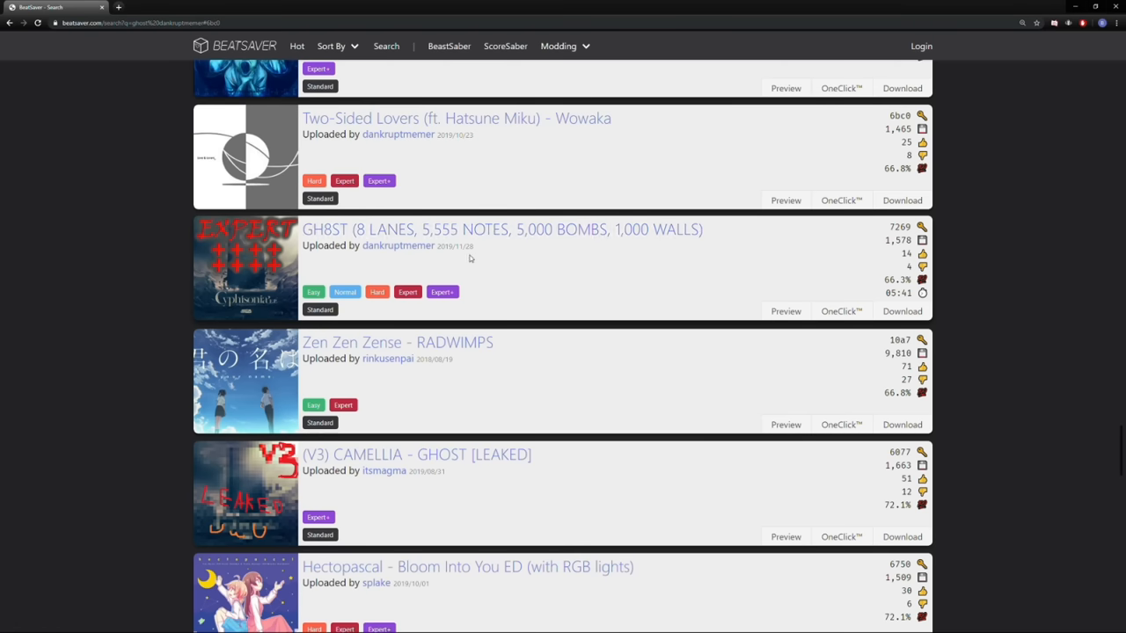
# View the GH8ST map's detail page with its 5,555 notes, 5,000 bombs and 1,000 walls
pyautogui.click(502, 229)
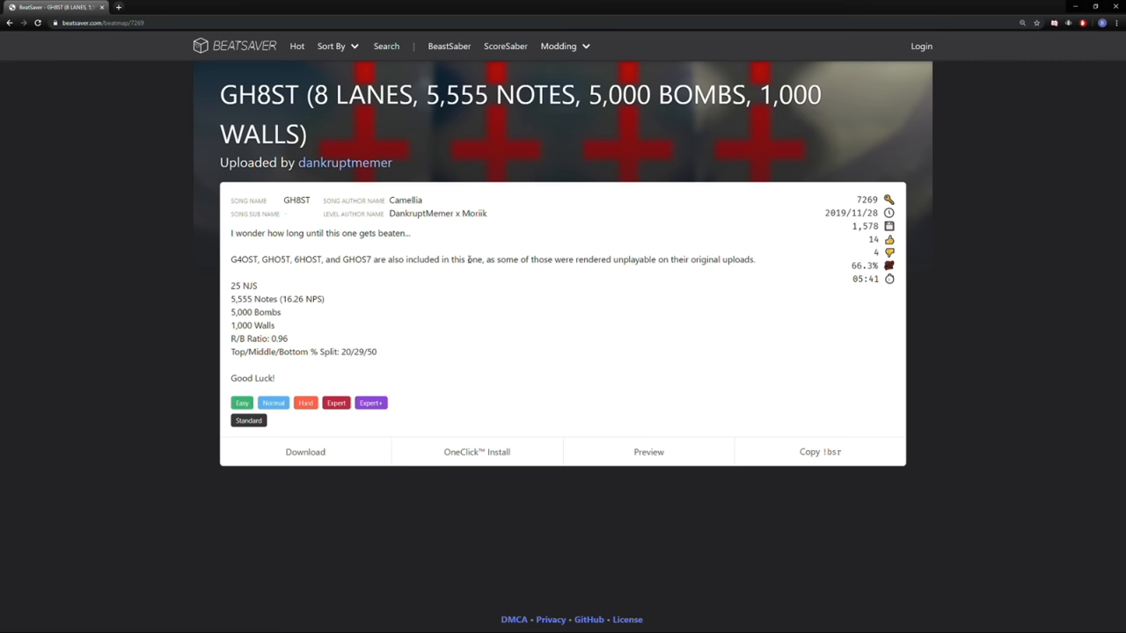
pyautogui.moveTo(962, 440)
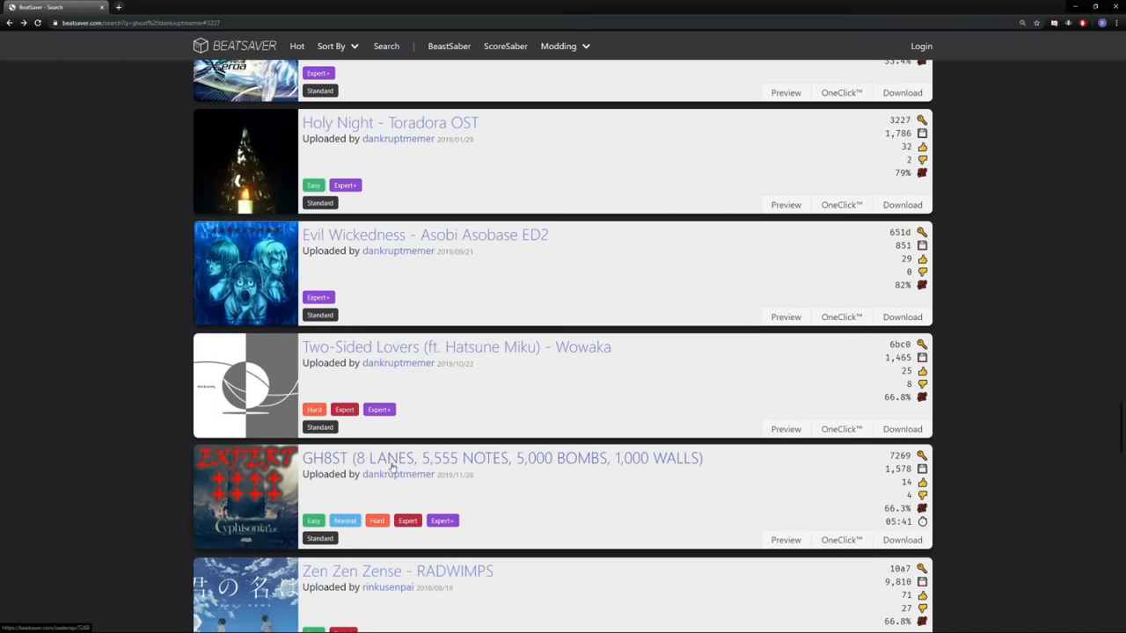
# Return from the GH8ST detail page to the search results list
pyautogui.click(501, 457)
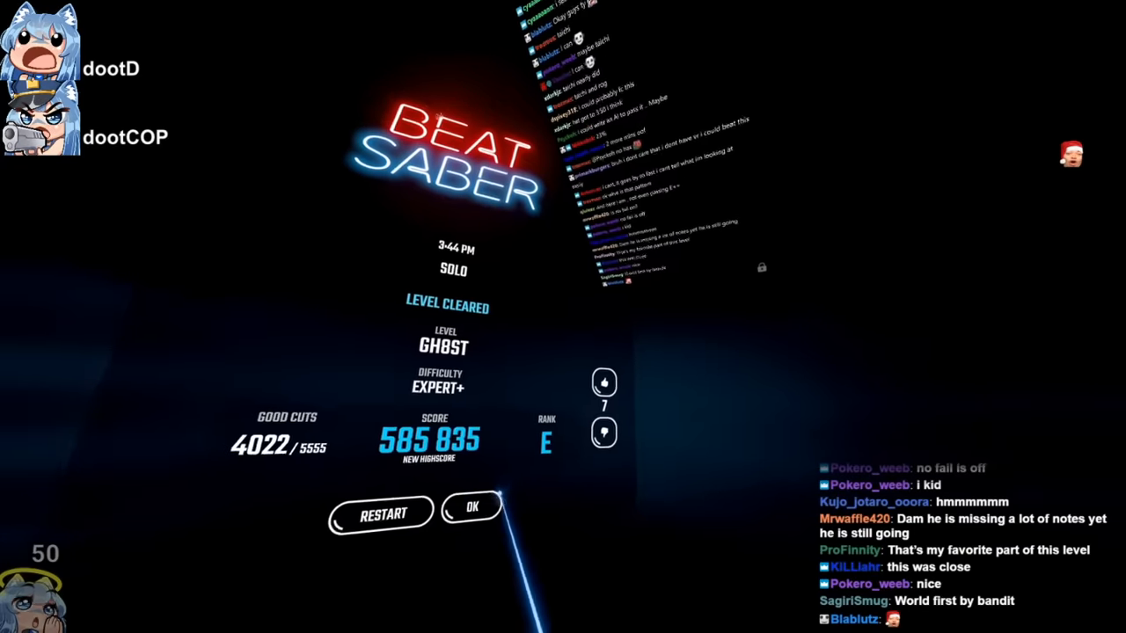
# Dismiss the Expert+ results (4022/5555 cuts, rank E) and return to song selection with the 585,835 score listed
pyautogui.click(472, 507)
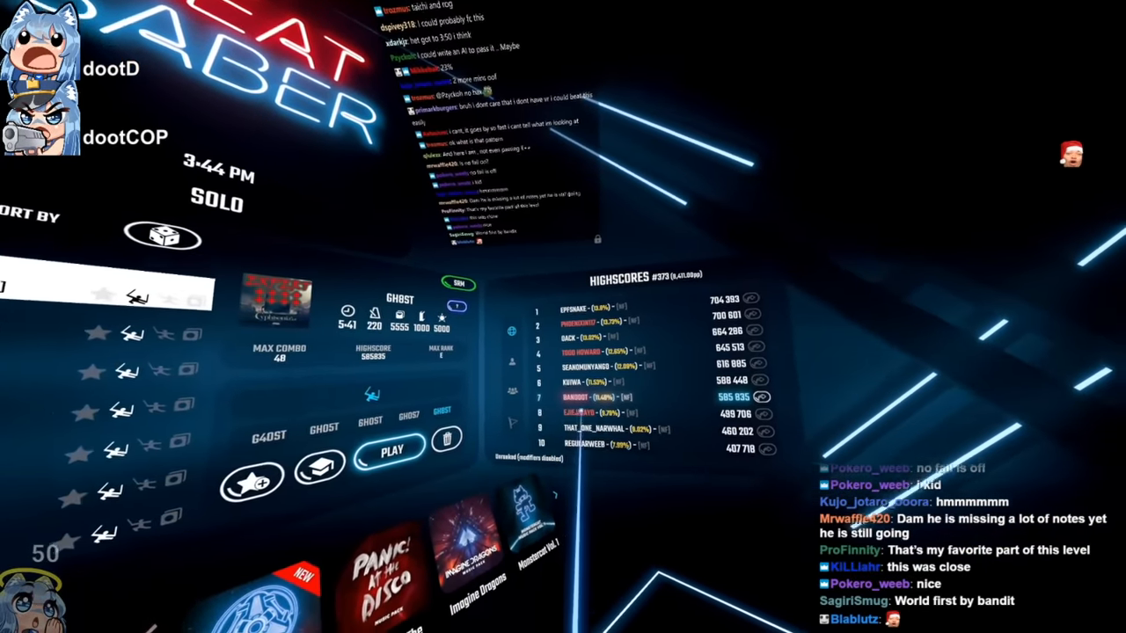